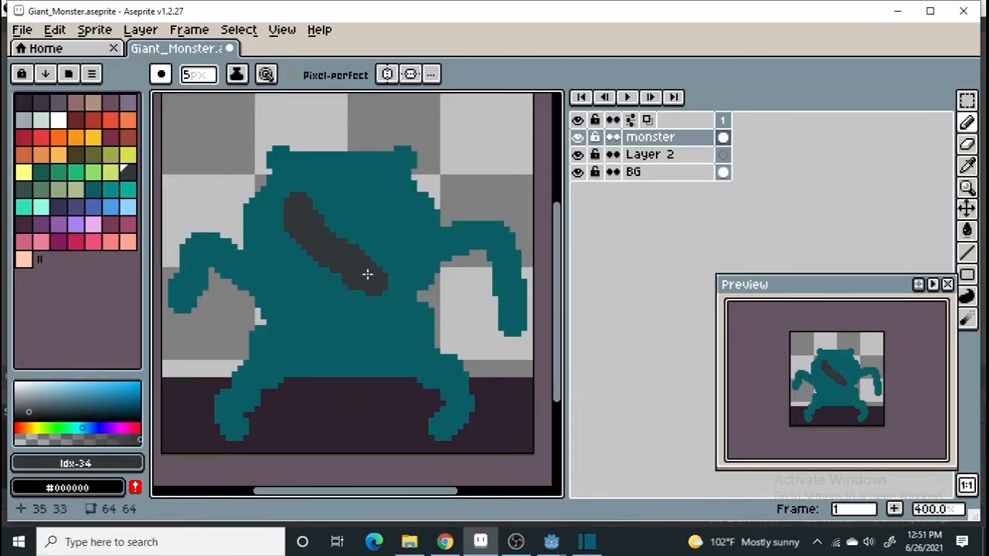
pyautogui.moveTo(366, 307)
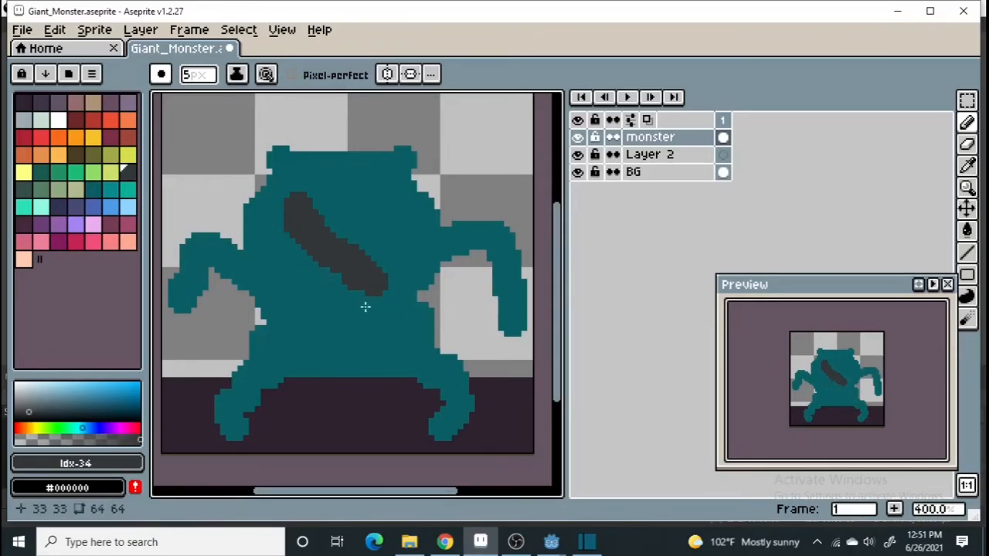
# Switch to Chrome to view the 'giant monster' Google Images reference results.
pyautogui.click(444, 542)
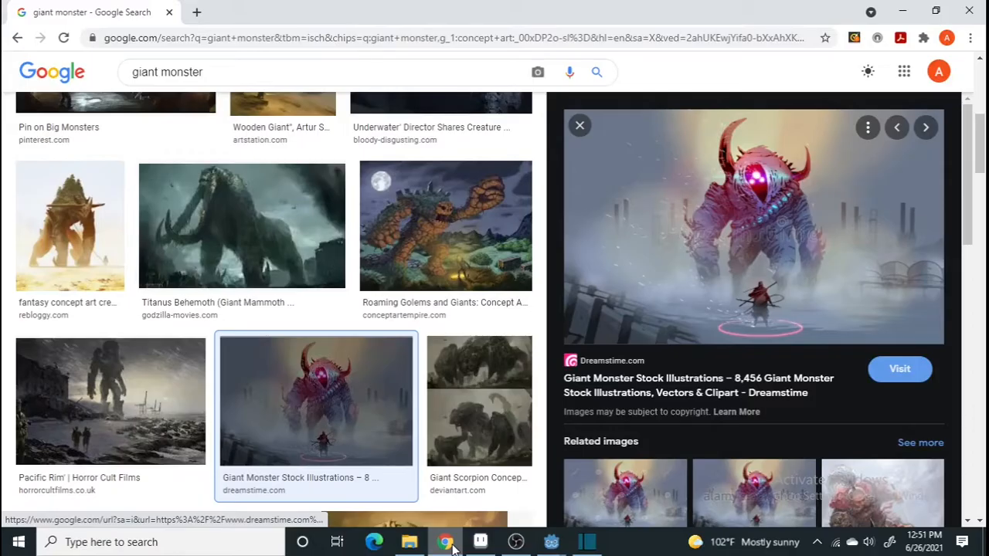
# Back in Aseprite, widen the dark slash on the monster's chest into a broad dark oval.
pyautogui.click(480, 541)
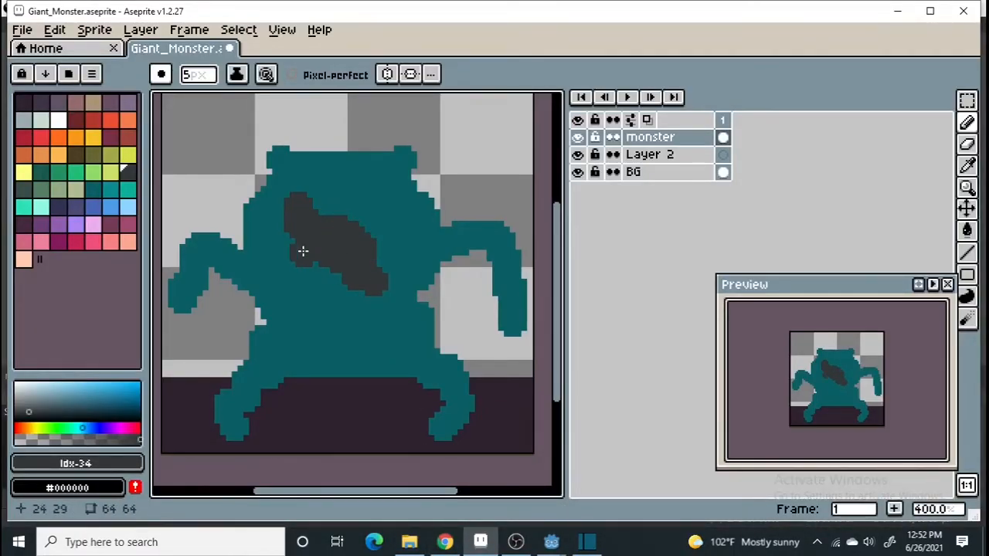
pyautogui.moveTo(302, 252); pyautogui.dragTo(336, 271)
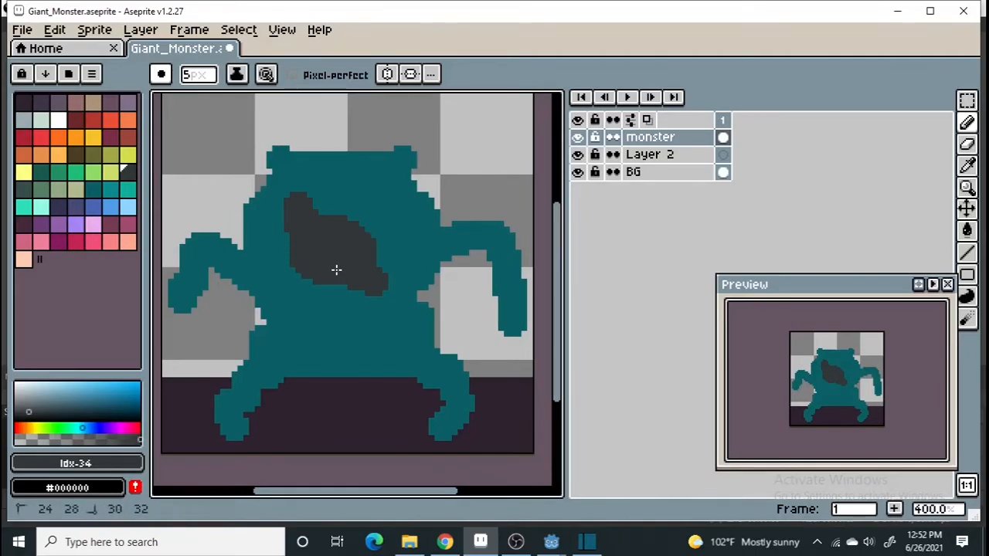
pyautogui.moveTo(338, 266)
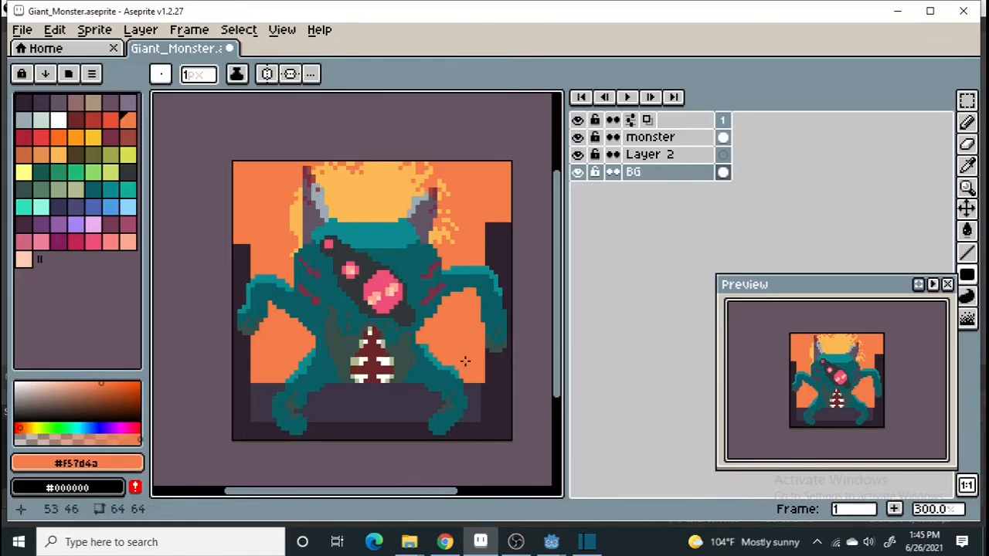
pyautogui.moveTo(468, 325)
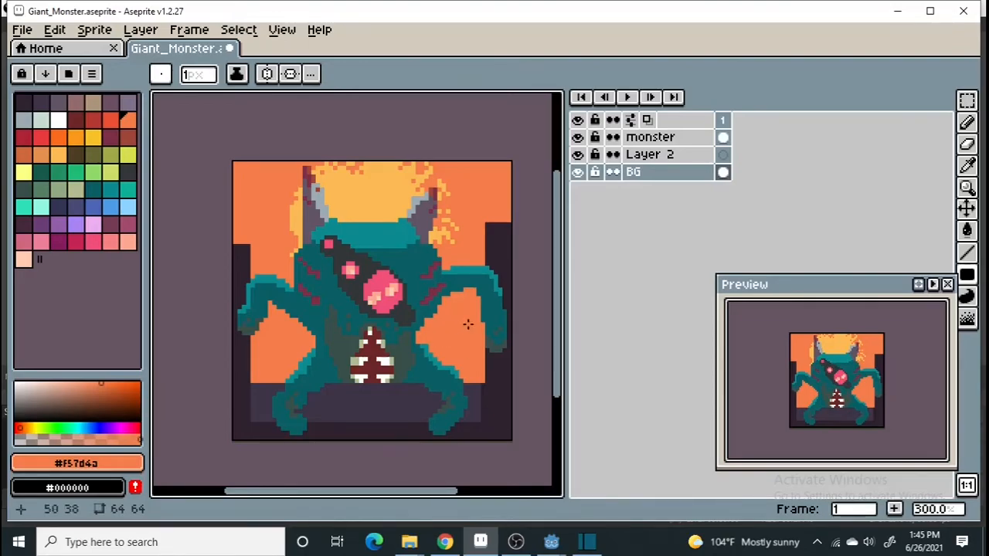